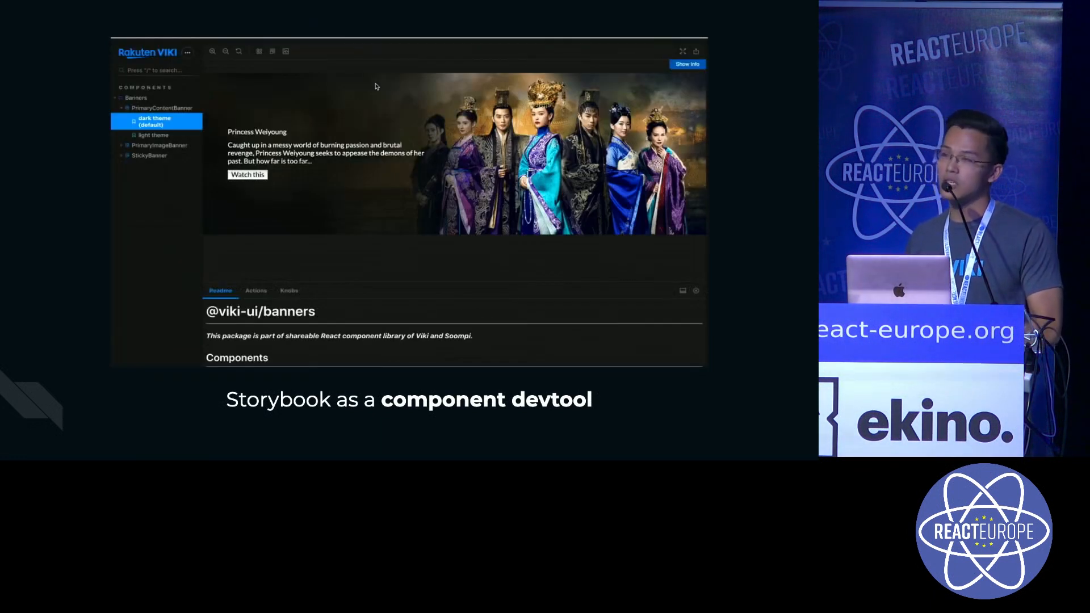
# Preview the banner in light theme, return to dark theme, and hide the addons panel
pyautogui.click(153, 129)
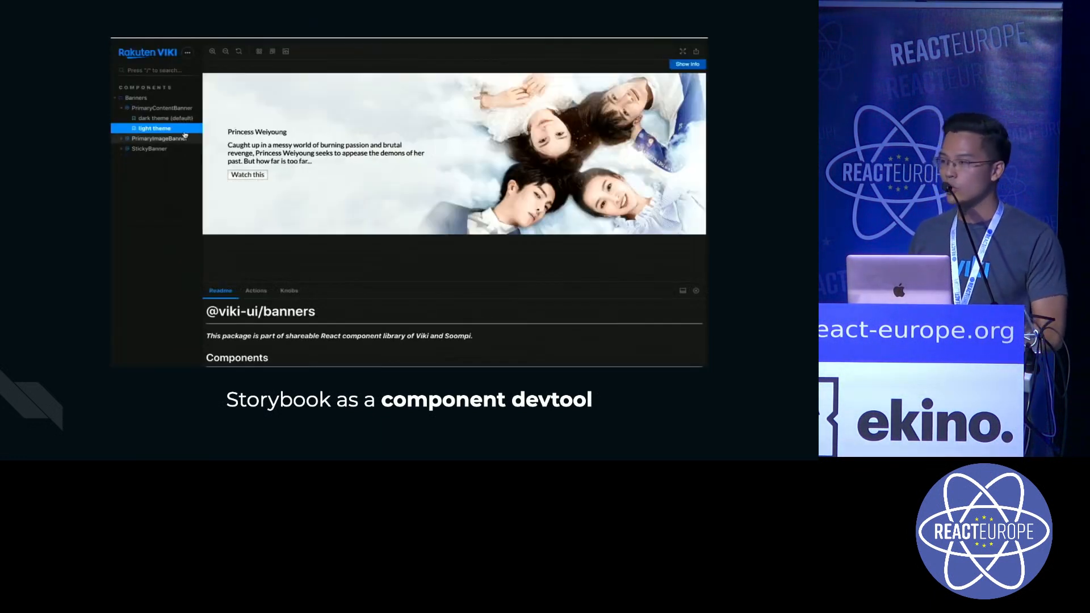
pyautogui.click(154, 118)
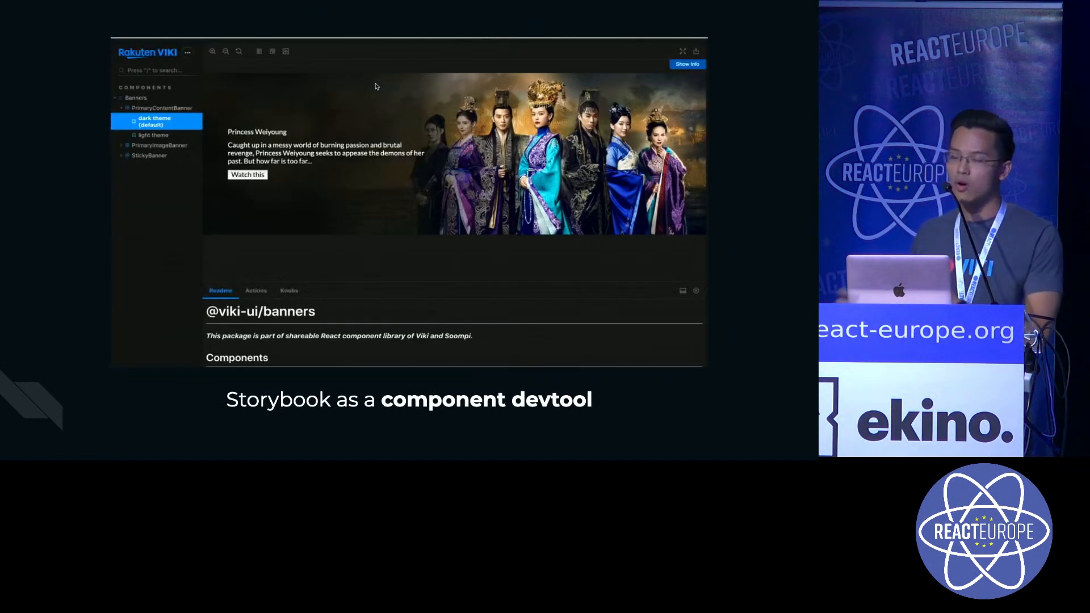
pyautogui.moveTo(344, 99)
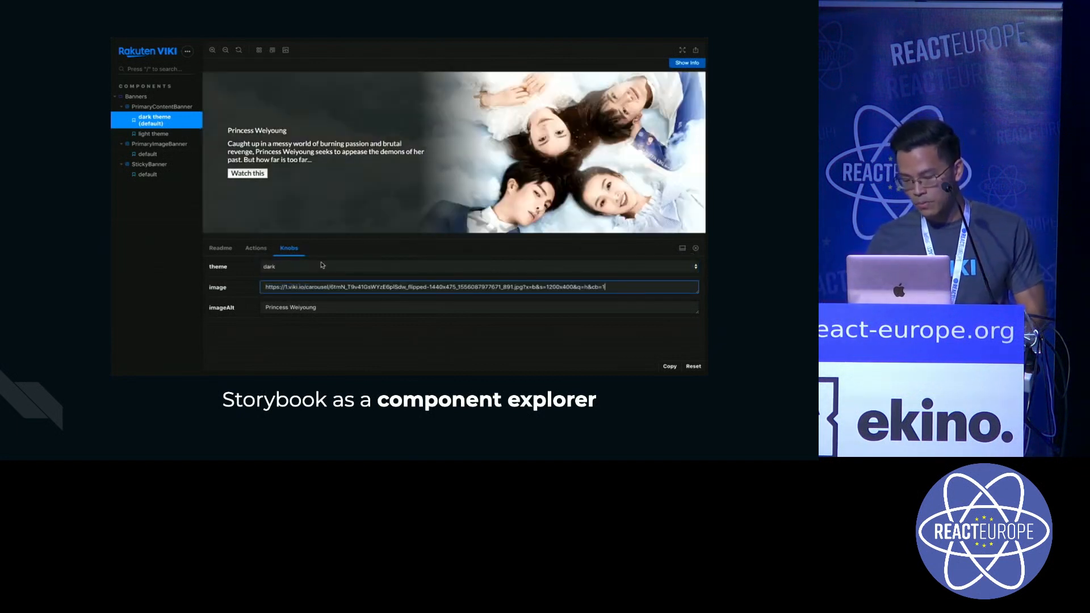
pyautogui.click(286, 49)
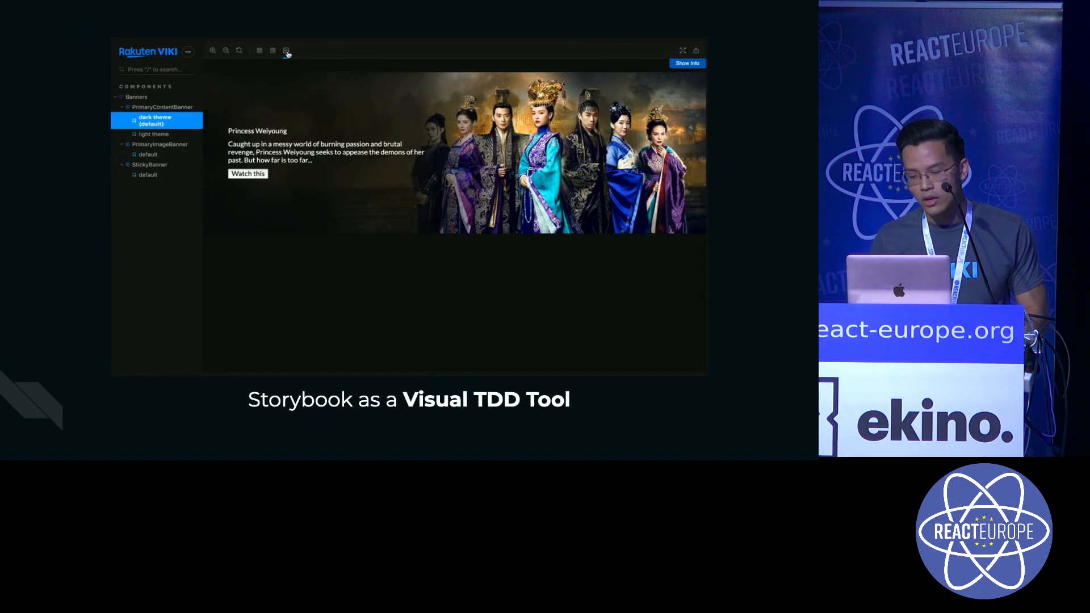
# View the banner at a device viewport, reset to full size, and set a light background
pyautogui.click(272, 50)
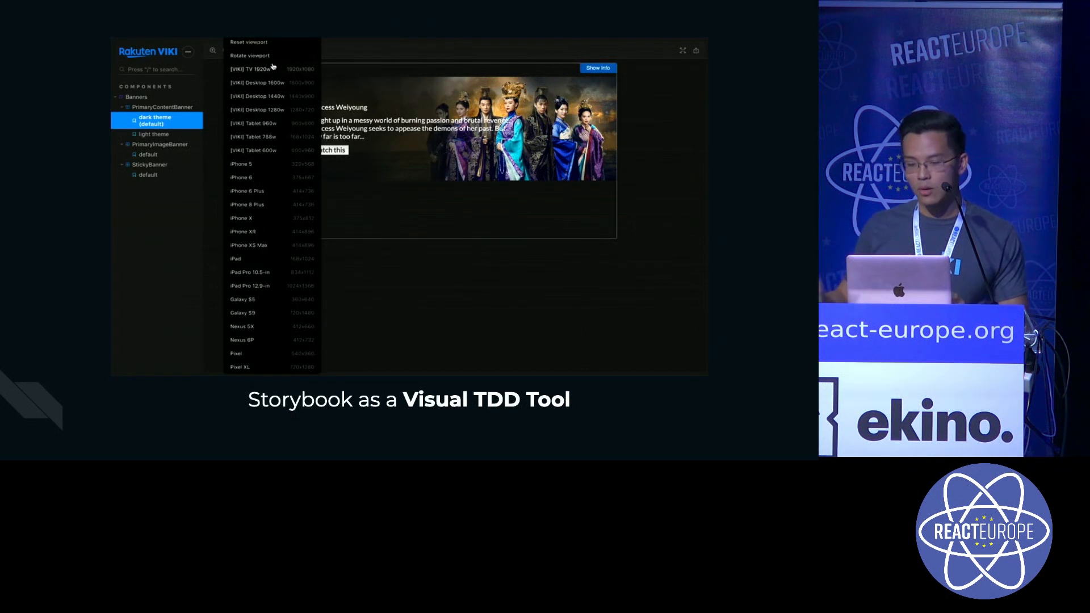
pyautogui.click(285, 50)
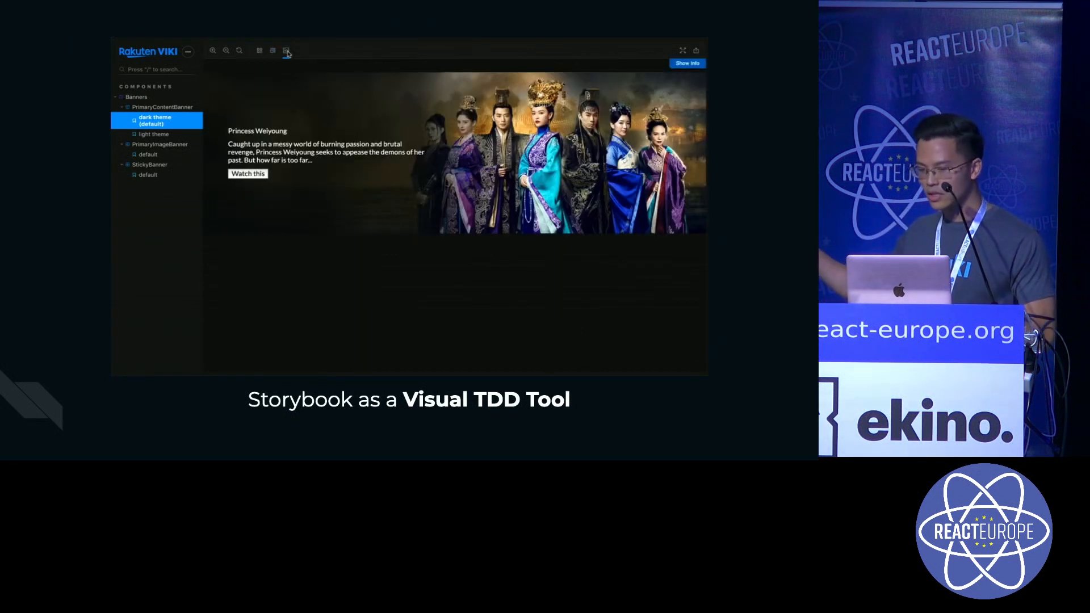
pyautogui.click(285, 50)
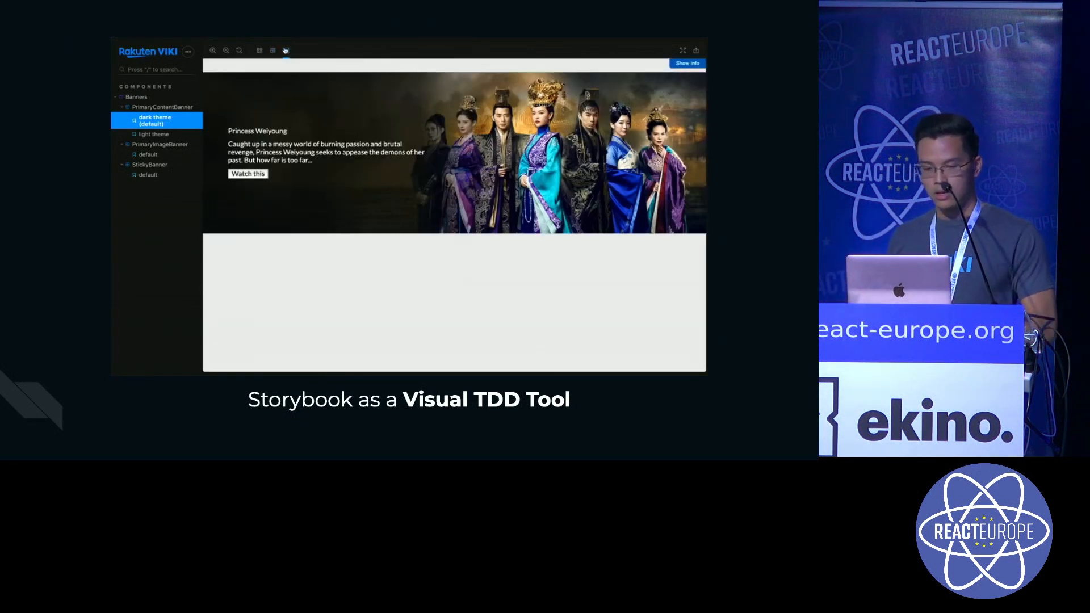
pyautogui.click(685, 63)
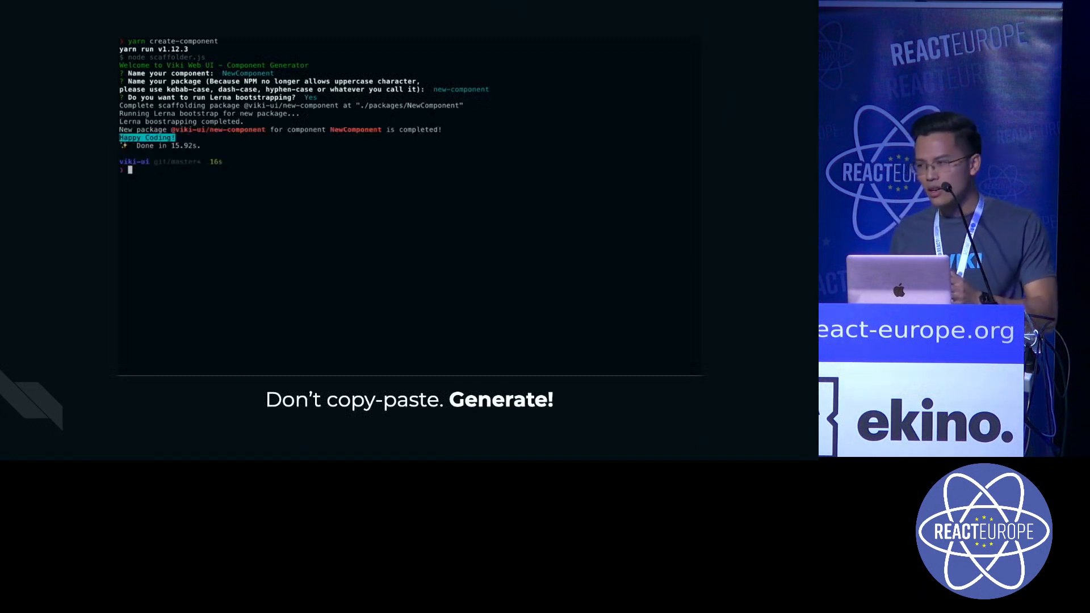
# Move into packages/NewComponent and start its Storybook with yarn dev:storybook
pyautogui.write('cd packages/newComponent')
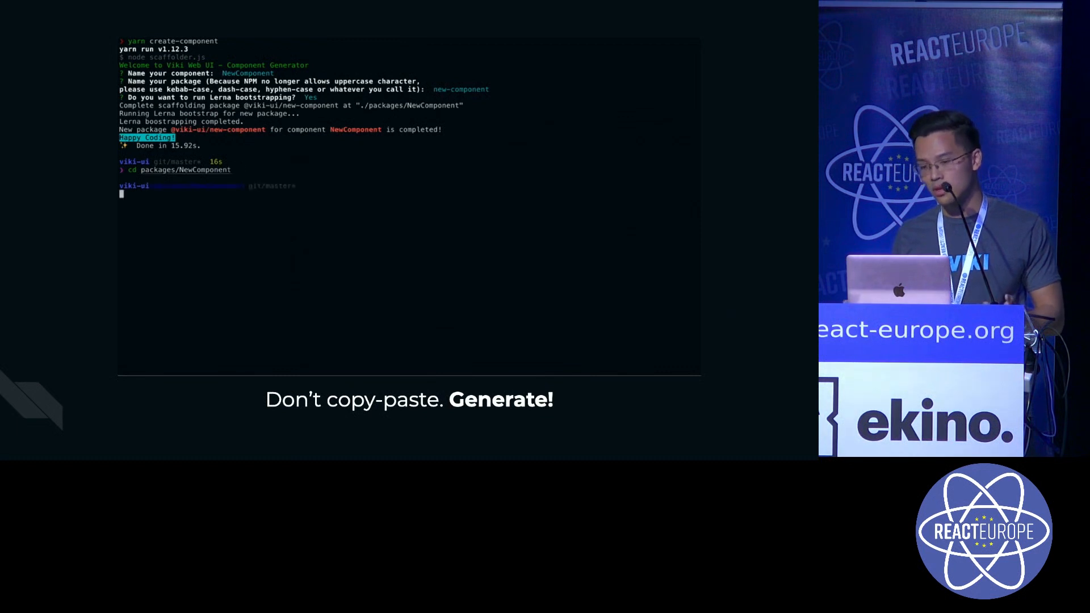
pyautogui.write('yarn dev:storybook')
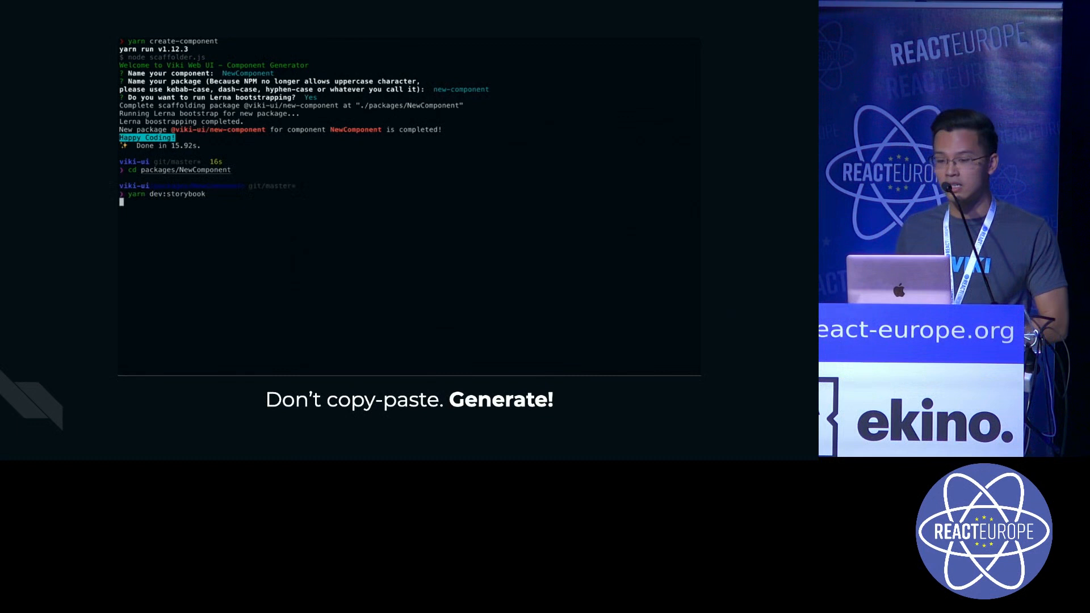